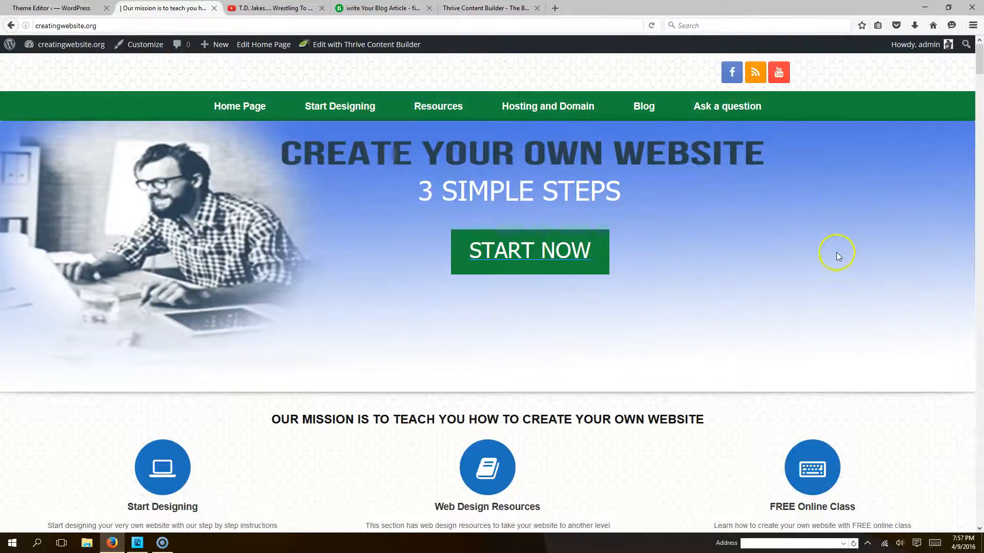
pyautogui.moveTo(840, 237)
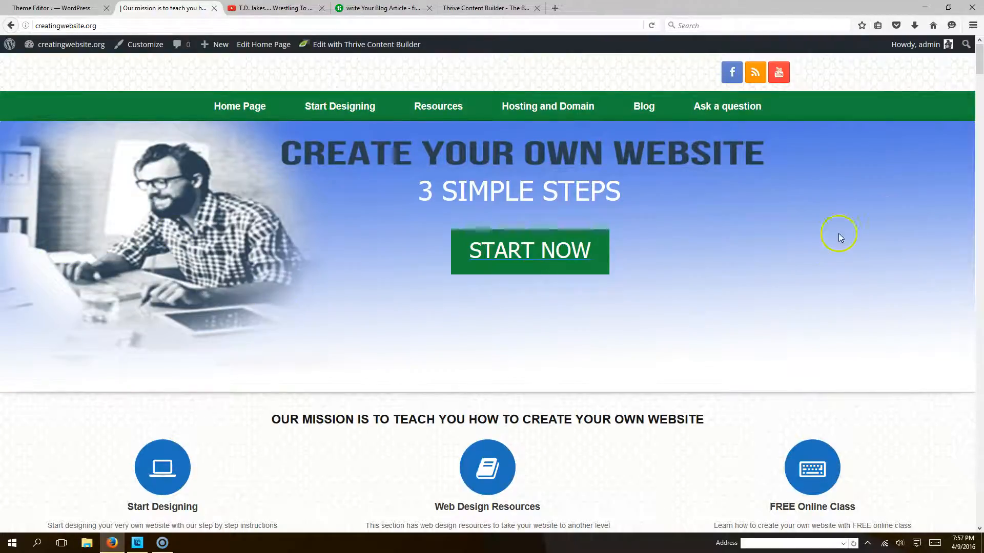
# Reach the Meta Slider Pro theme editor from the Home Page 2 slideshow settings.
pyautogui.click(54, 7)
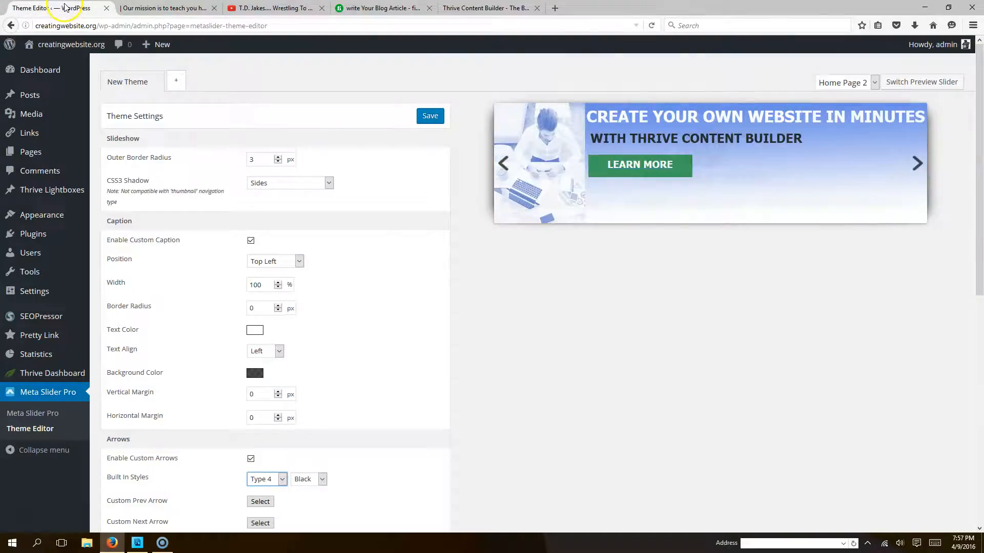
pyautogui.click(40, 70)
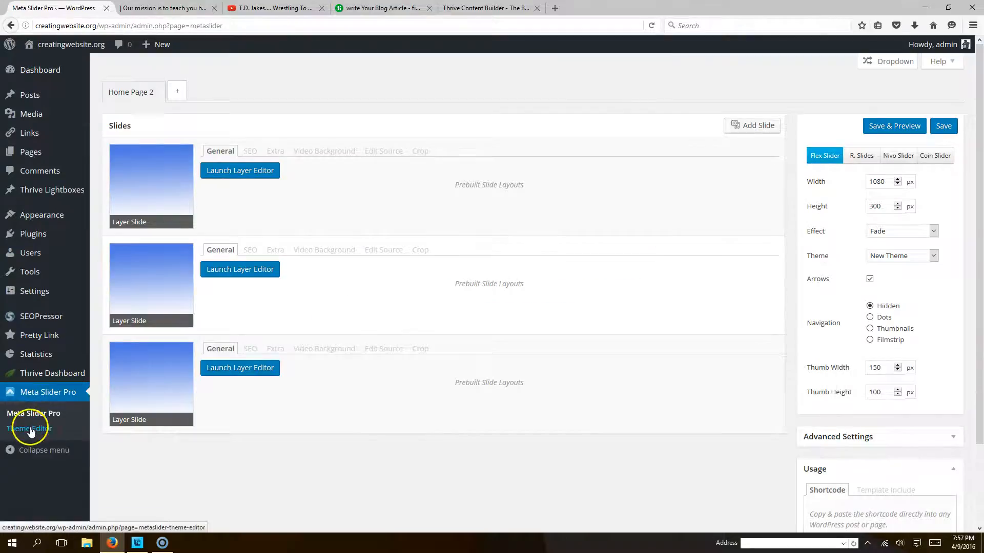
pyautogui.click(30, 429)
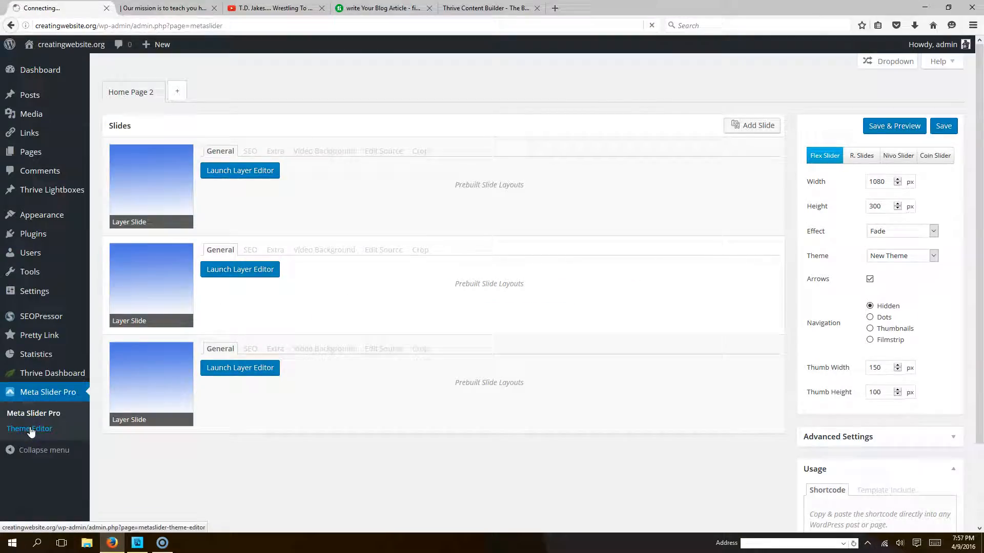
# Load the theme editor on New Theme with the Home Page 2 slider preview.
pyautogui.click(30, 428)
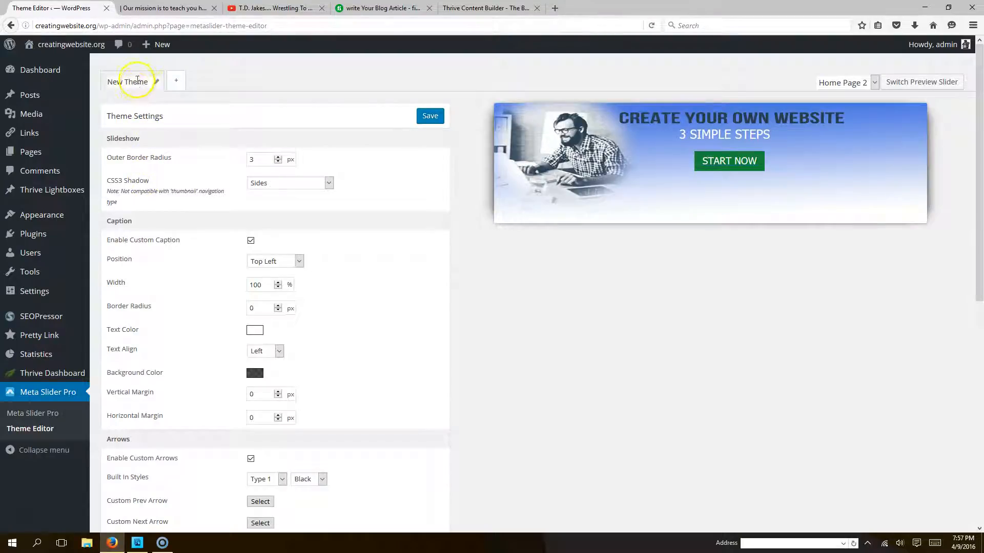
pyautogui.moveTo(310, 162)
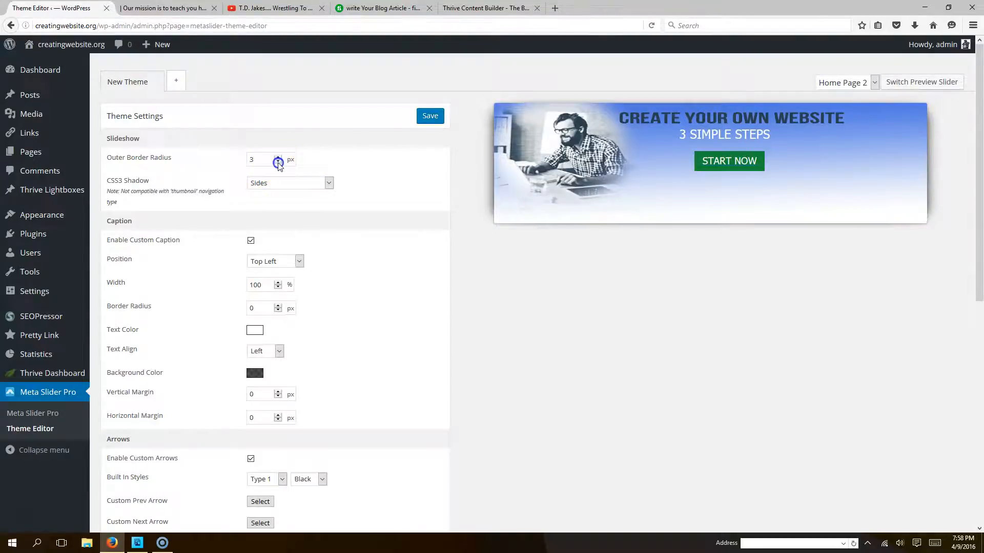
pyautogui.click(278, 162)
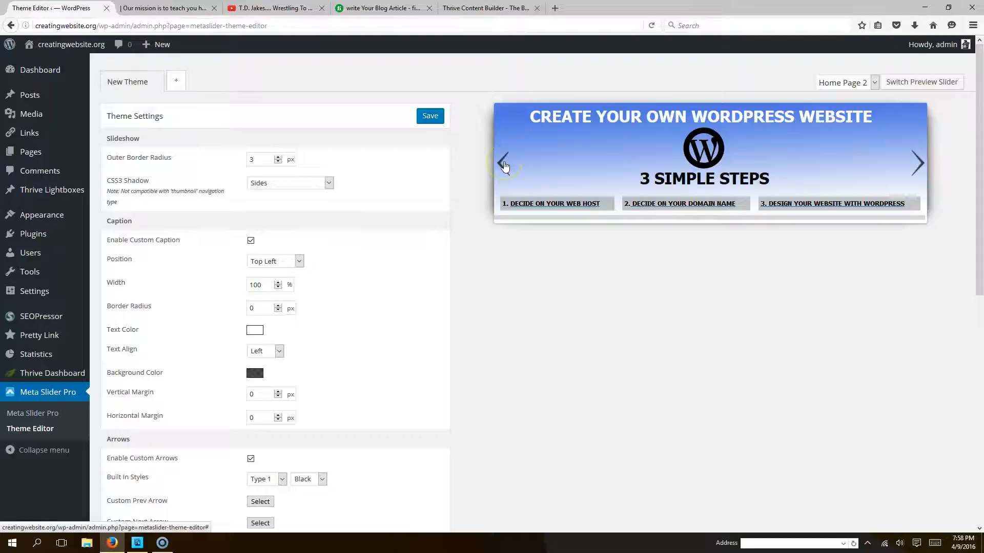
# Preview built-in arrow styles Type 2 and Type 16, then settle on Type 5 for New Theme.
pyautogui.scroll(-3)
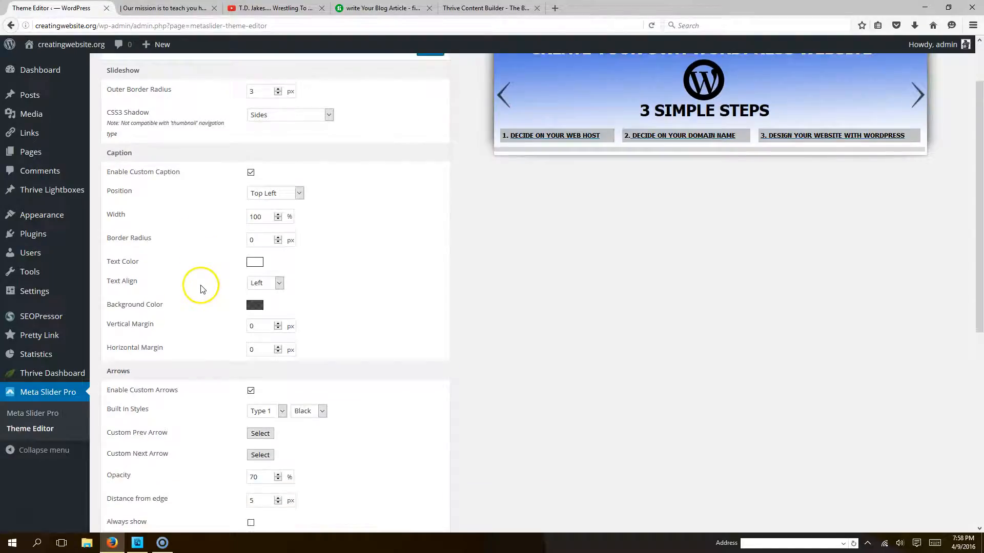
pyautogui.scroll(-3)
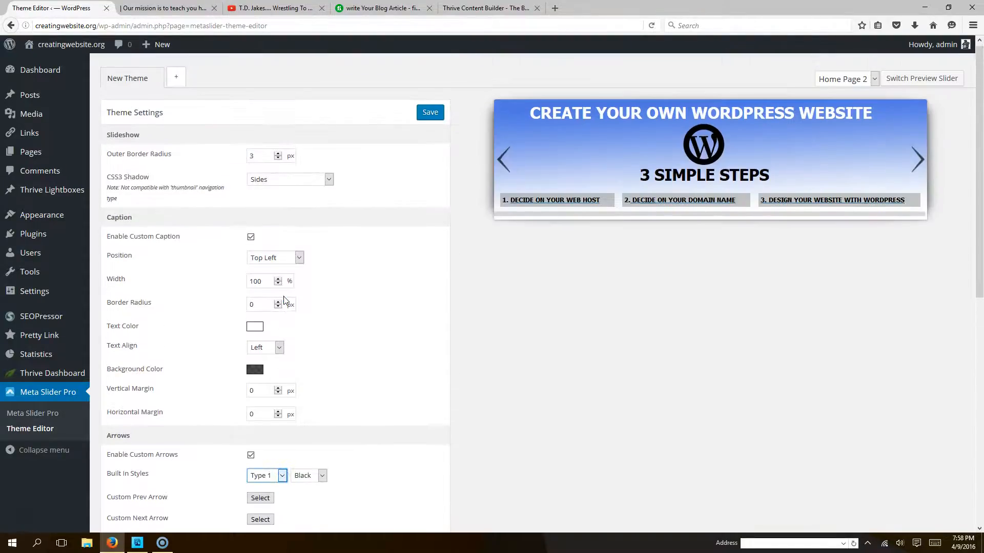
pyautogui.click(266, 475)
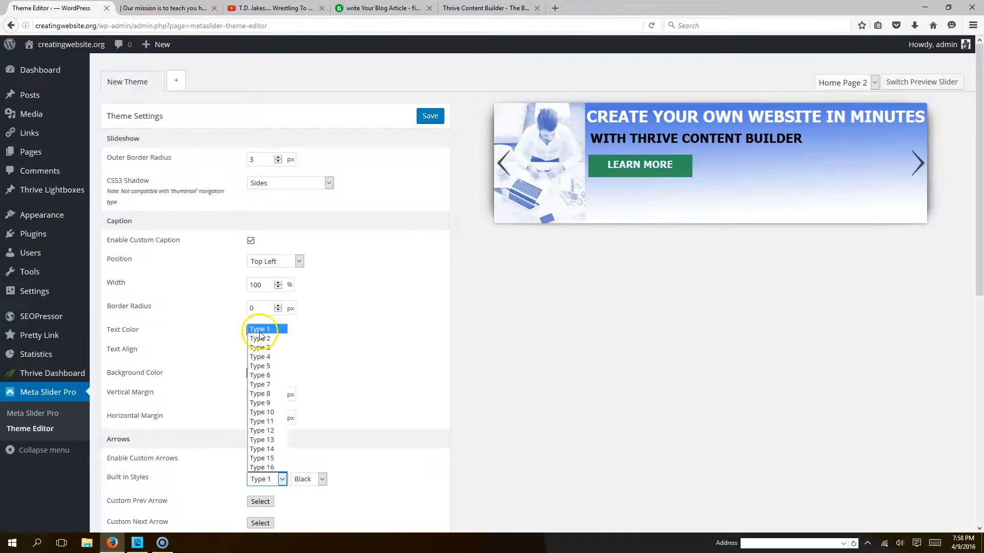
pyautogui.click(259, 338)
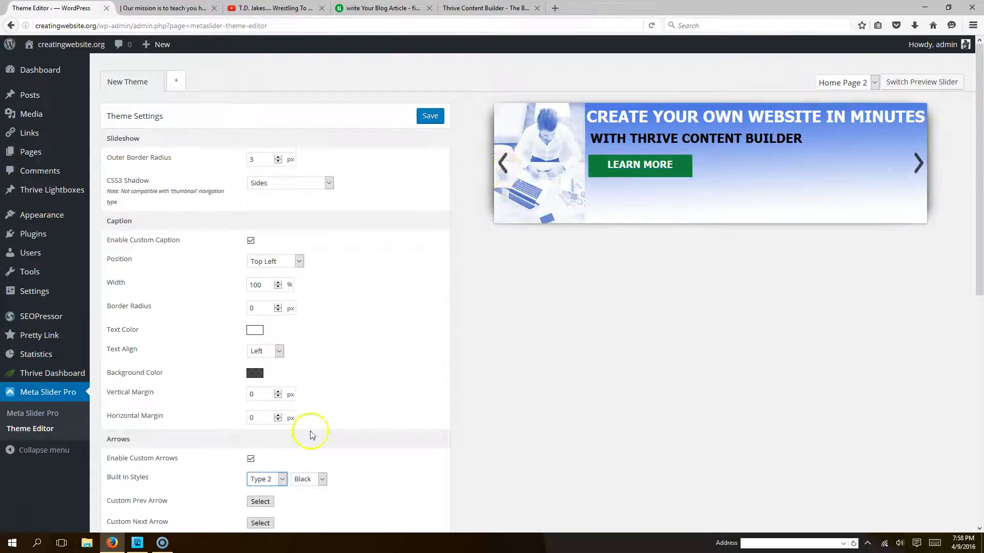
pyautogui.click(266, 479)
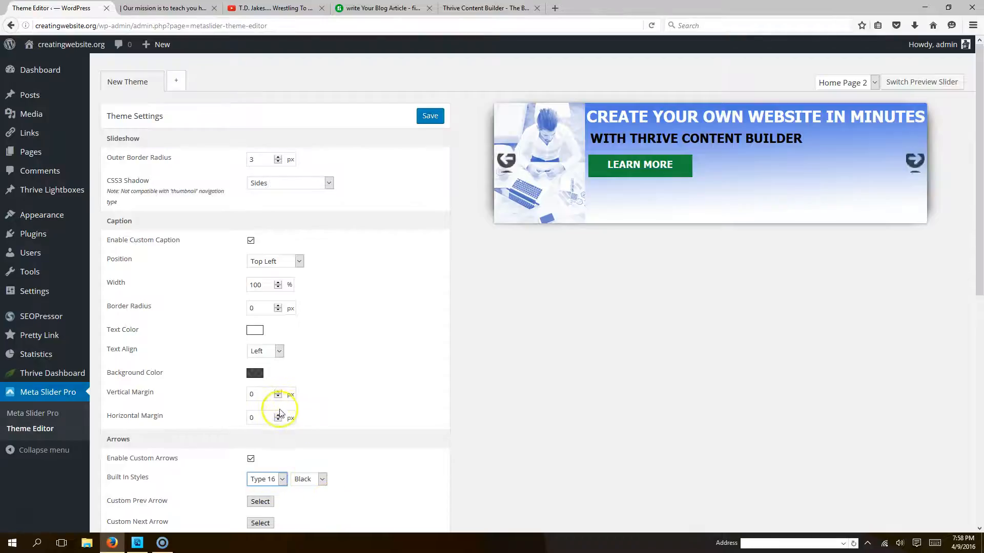
pyautogui.click(266, 479)
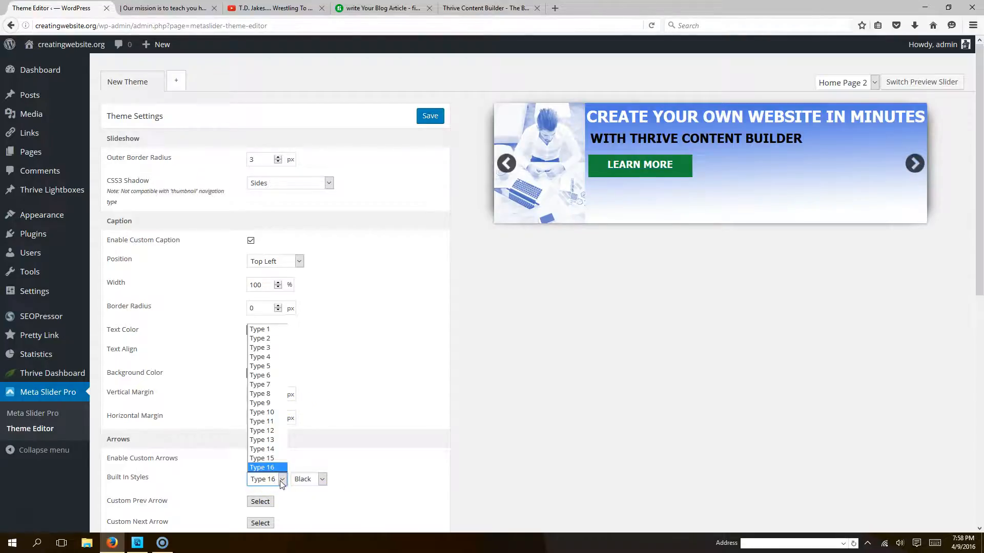
pyautogui.click(260, 366)
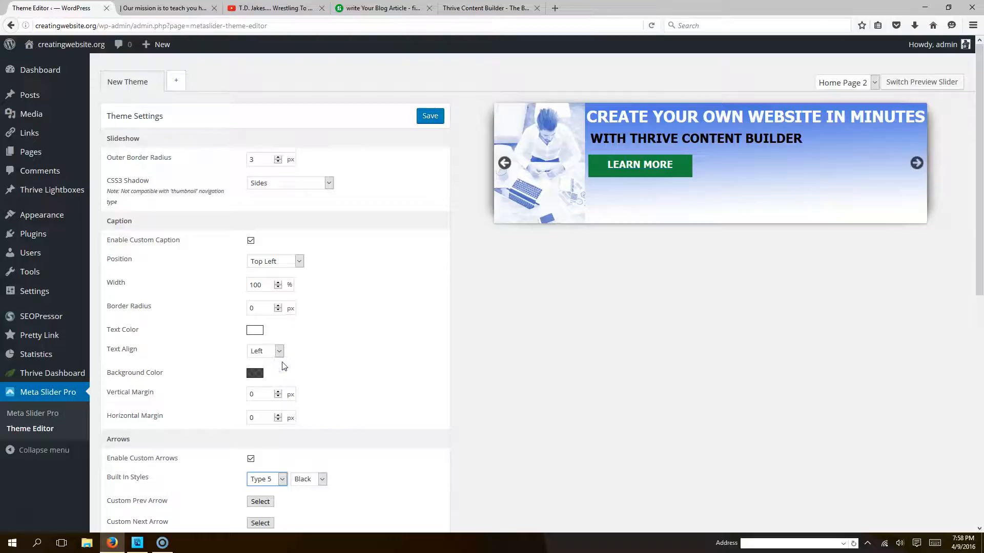
pyautogui.click(281, 478)
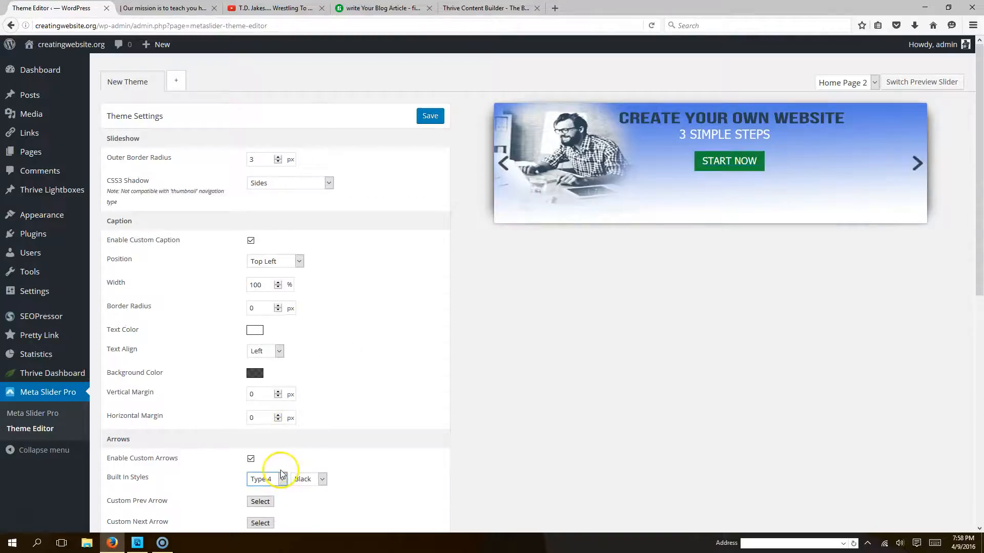
pyautogui.click(266, 478)
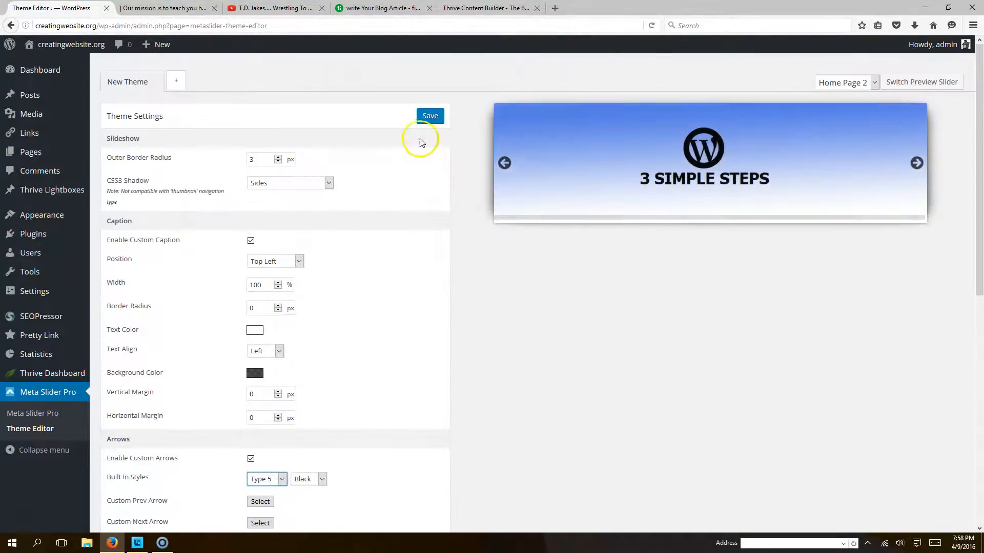
# Save New Theme and get the Theme Saved notice.
pyautogui.click(430, 116)
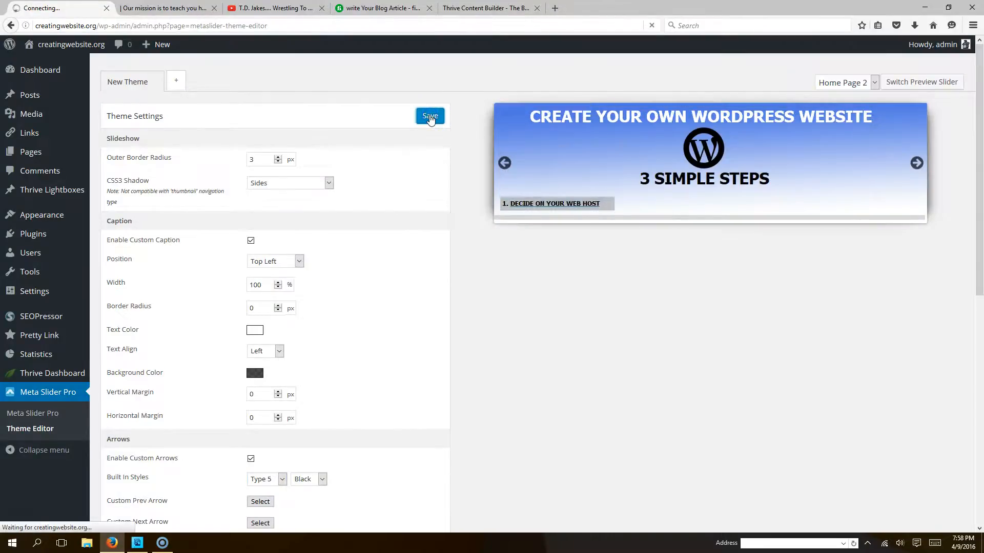
pyautogui.click(430, 117)
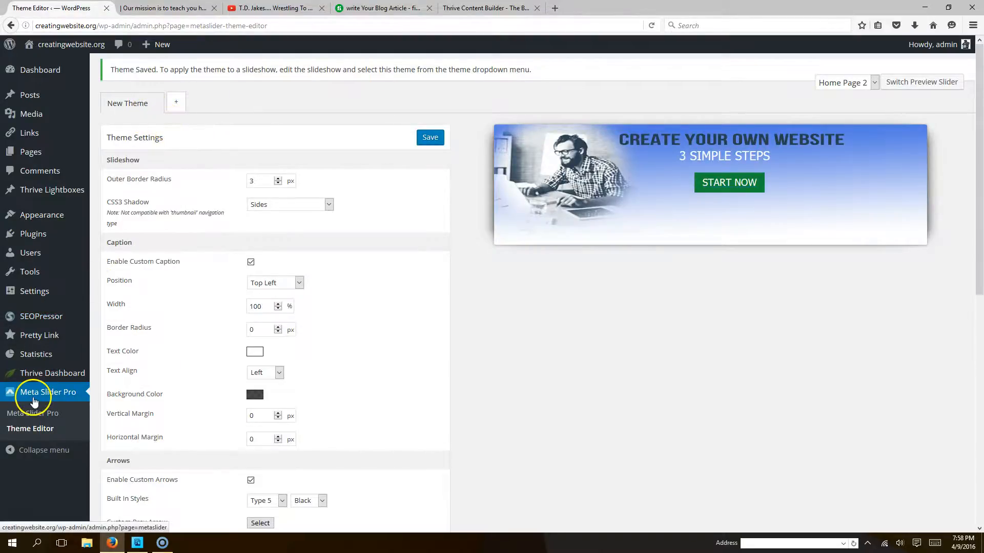
# Set Home Page 2's slideshow theme to New Theme and go back to the site homepage tab.
pyautogui.click(32, 413)
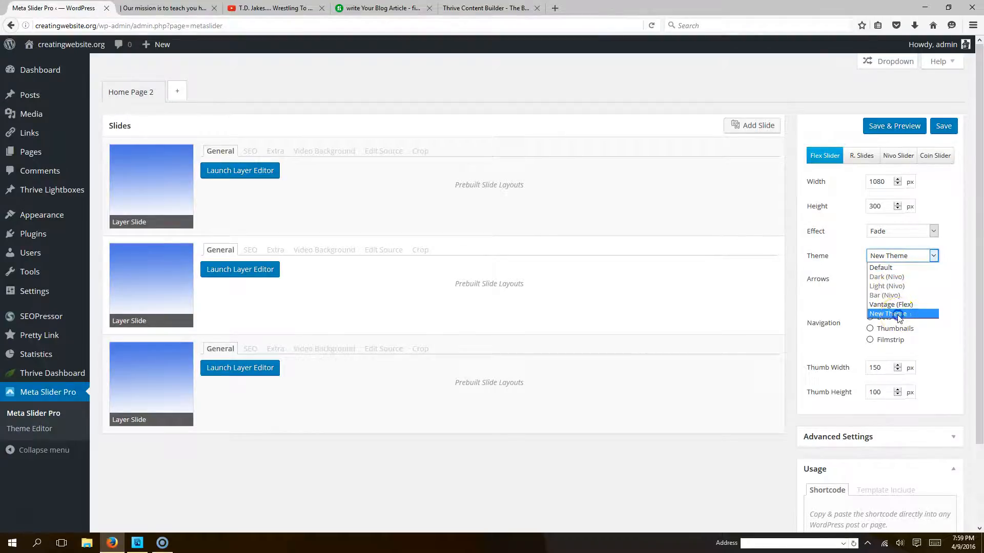
pyautogui.click(889, 314)
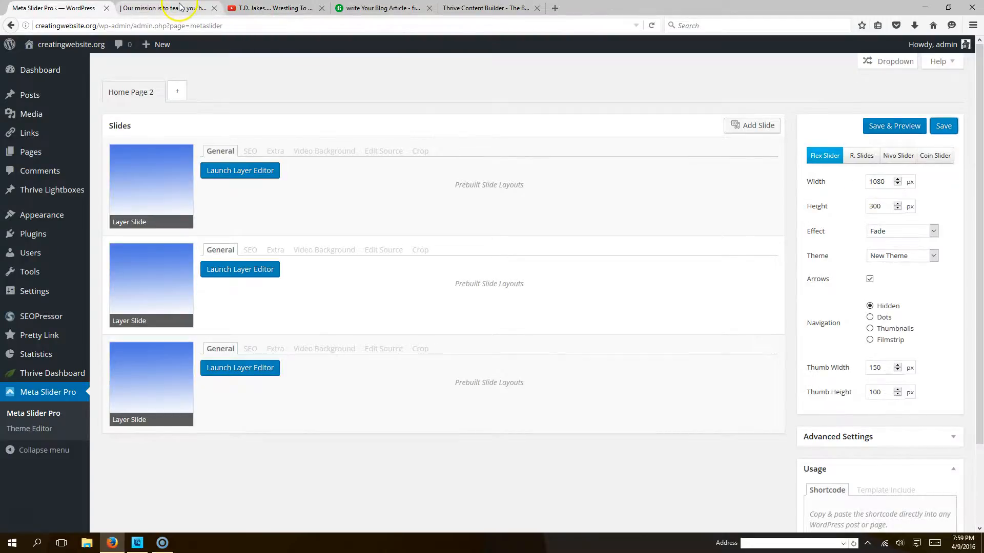
pyautogui.click(163, 7)
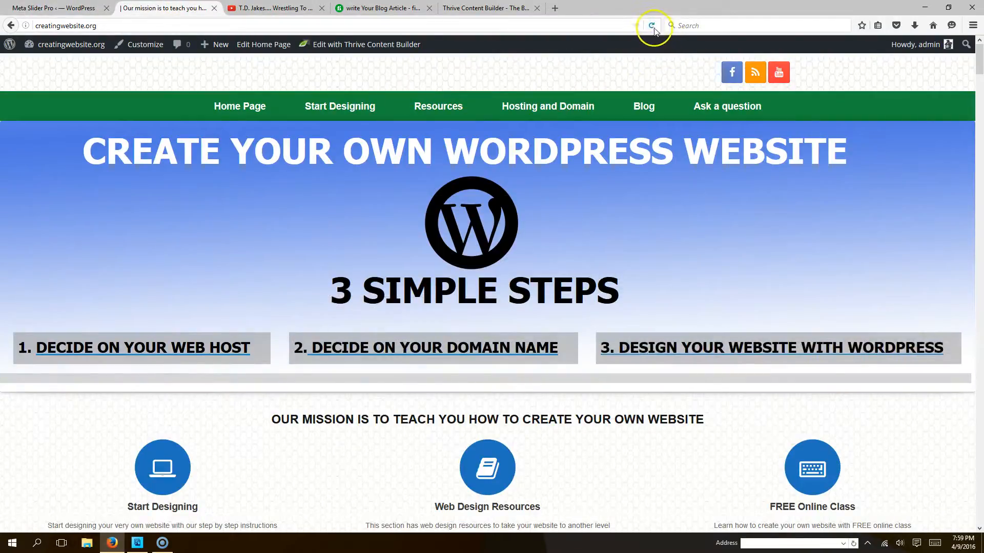
# Reload the homepage to show the circular arrows and advance the slider one slide.
pyautogui.click(652, 25)
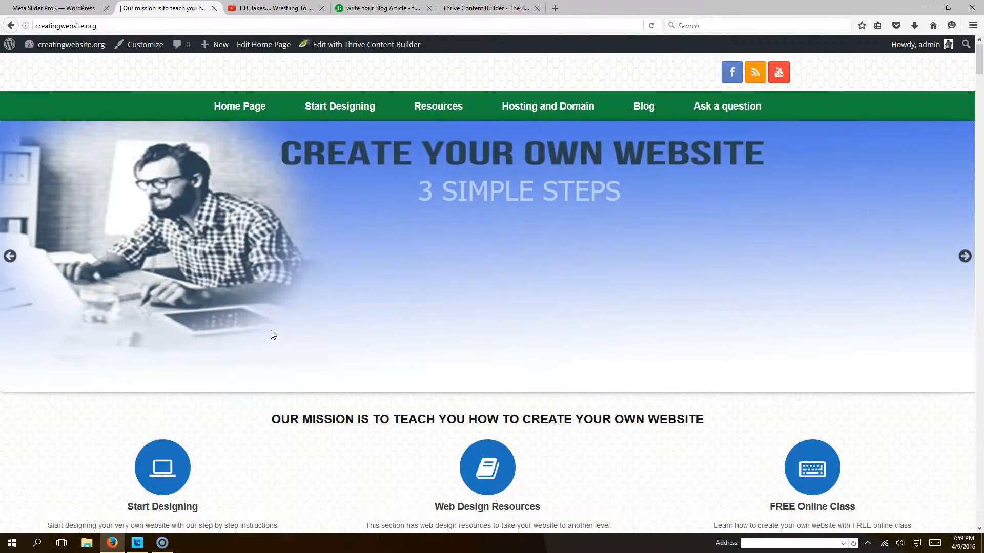
pyautogui.click(965, 256)
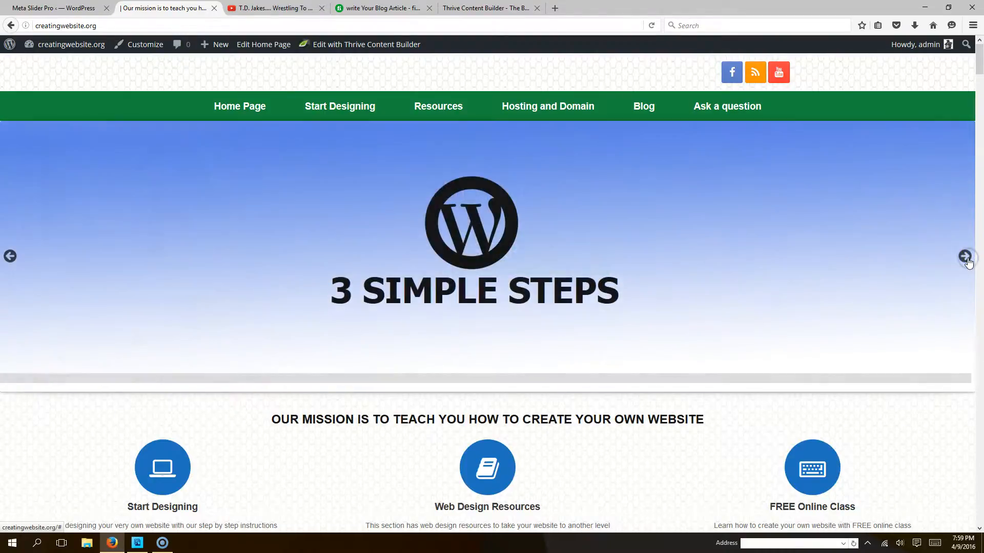